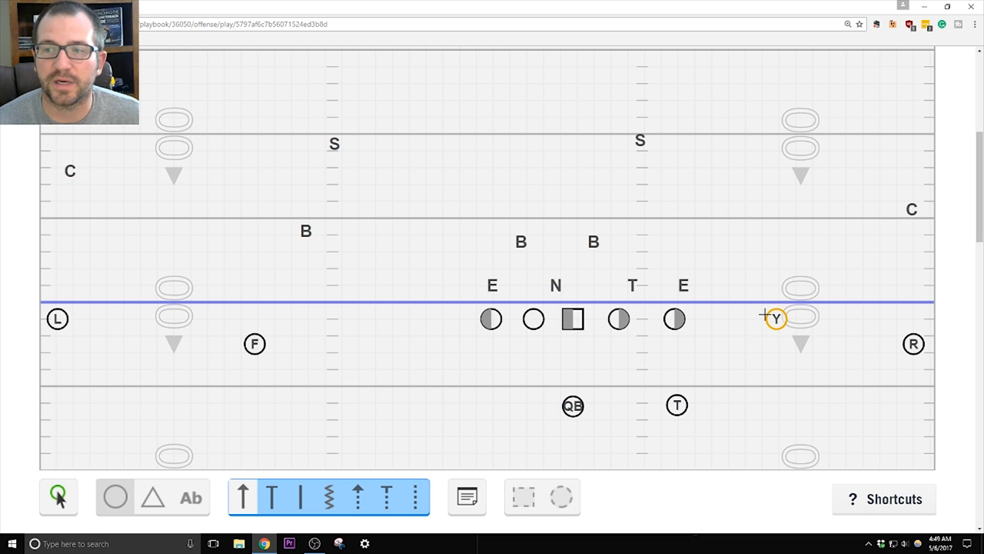
Step: Draw Y's shallow cross angling inside then across left, and R's vertical go route upfield
{"action": "left_click_drag", "start_coordinate": [775, 317], "coordinate": [727, 296]}
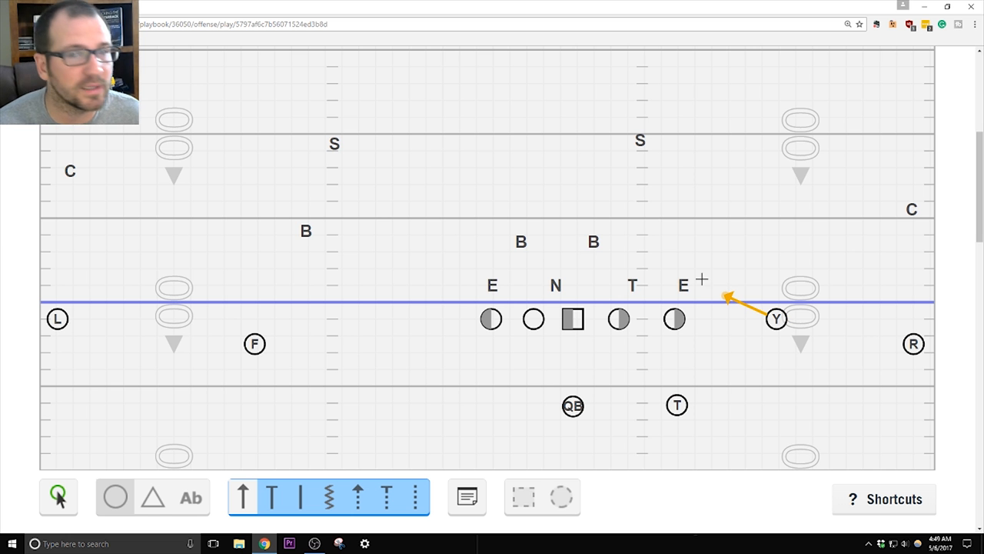
{"action": "left_click_drag", "start_coordinate": [728, 296], "coordinate": [114, 294]}
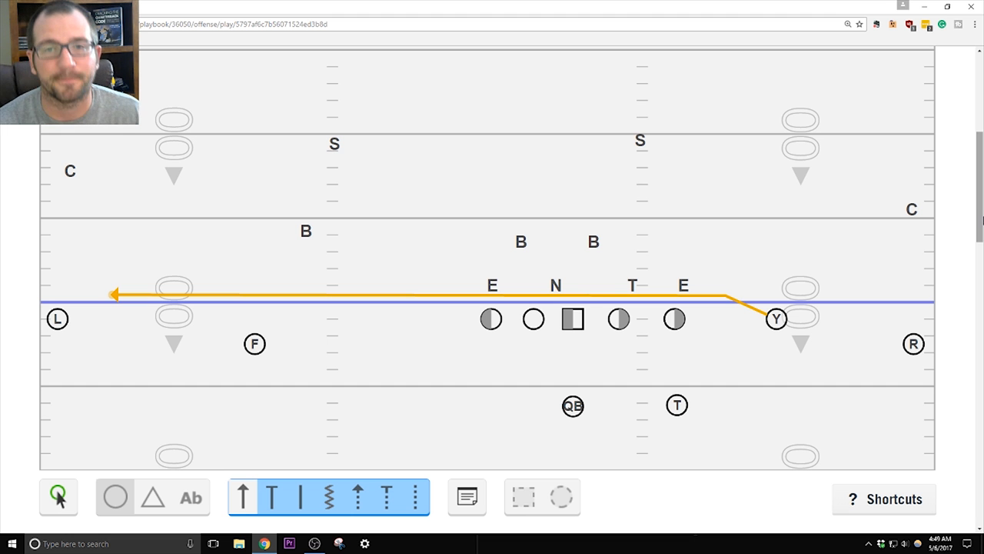
{"action": "mouse_move", "coordinate": [207, 347]}
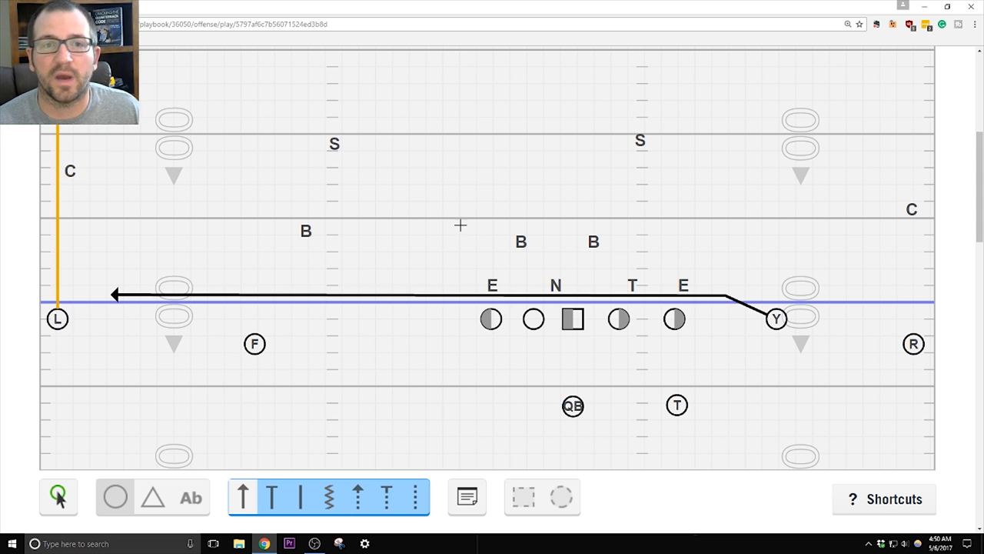
{"action": "left_click_drag", "start_coordinate": [914, 344], "coordinate": [913, 108]}
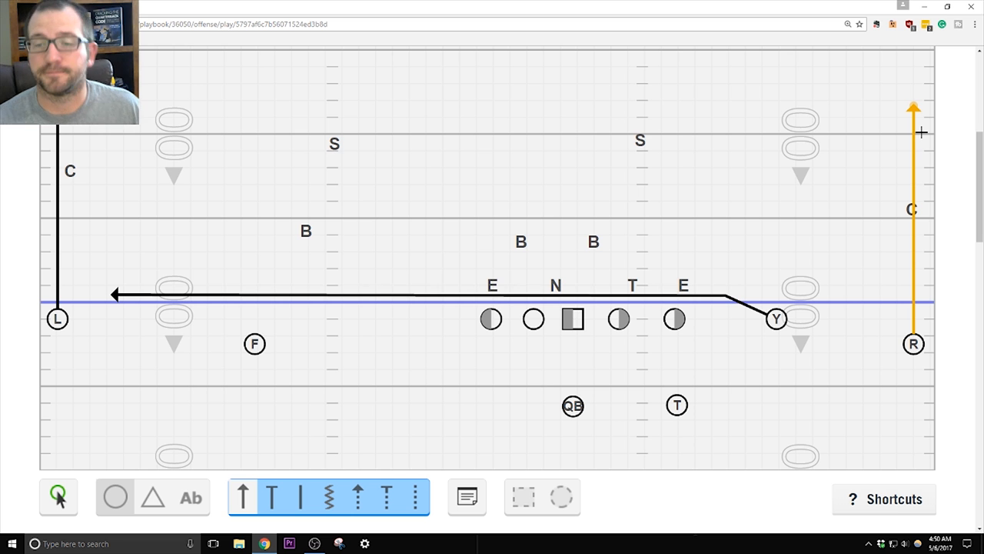
{"action": "mouse_move", "coordinate": [311, 334]}
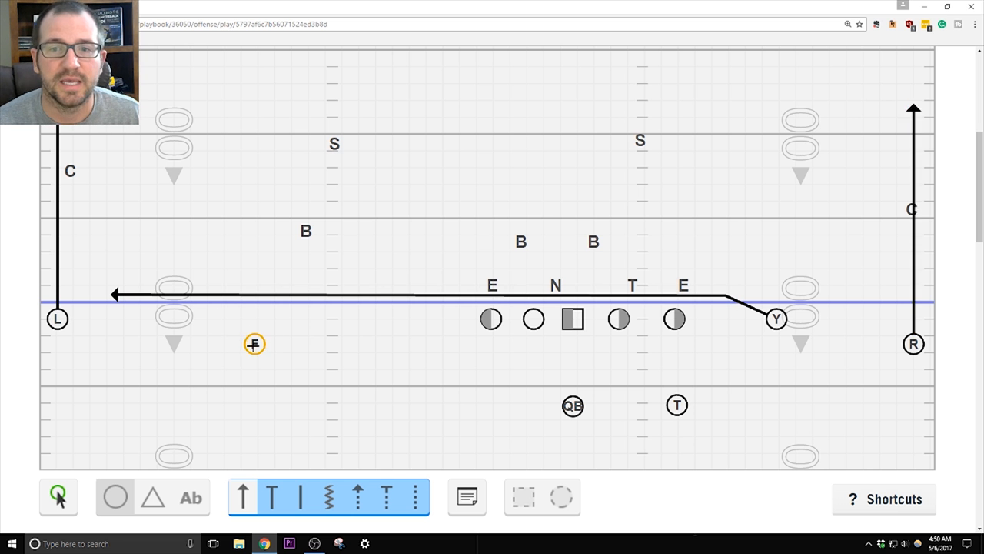
Step: Draw F's route upfield breaking right and T's route angling out then flat right
{"action": "left_click_drag", "start_coordinate": [254, 343], "coordinate": [500, 202]}
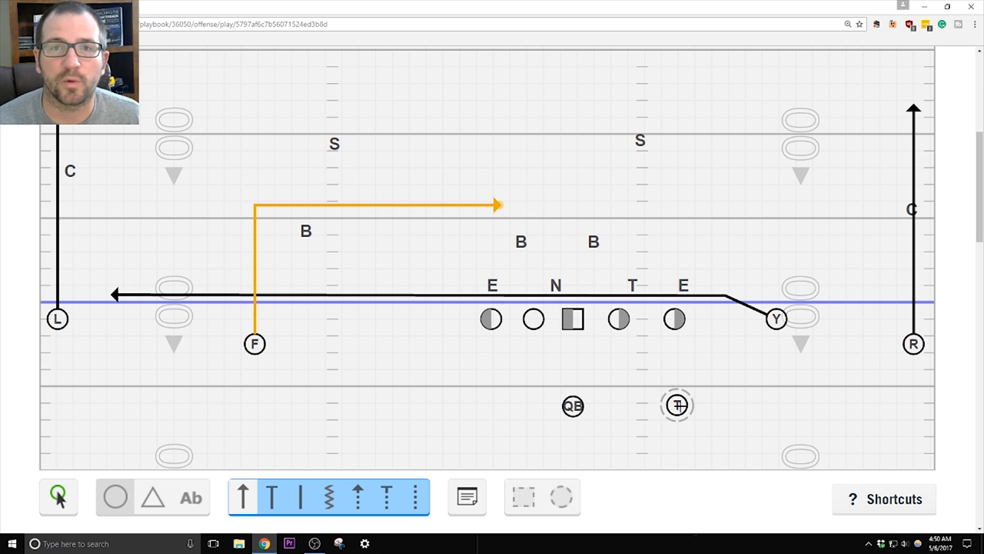
{"action": "left_click_drag", "start_coordinate": [676, 405], "coordinate": [873, 342]}
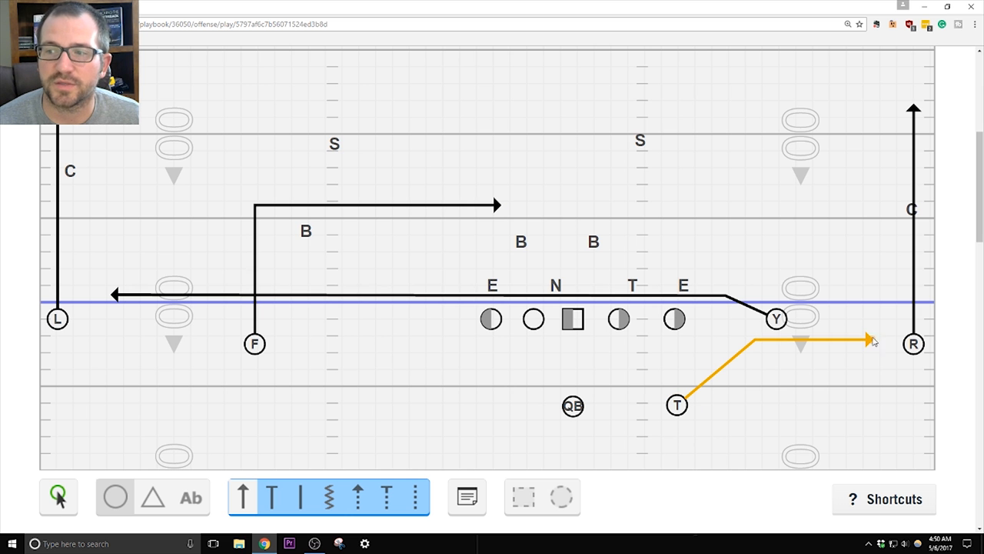
{"action": "mouse_move", "coordinate": [674, 514]}
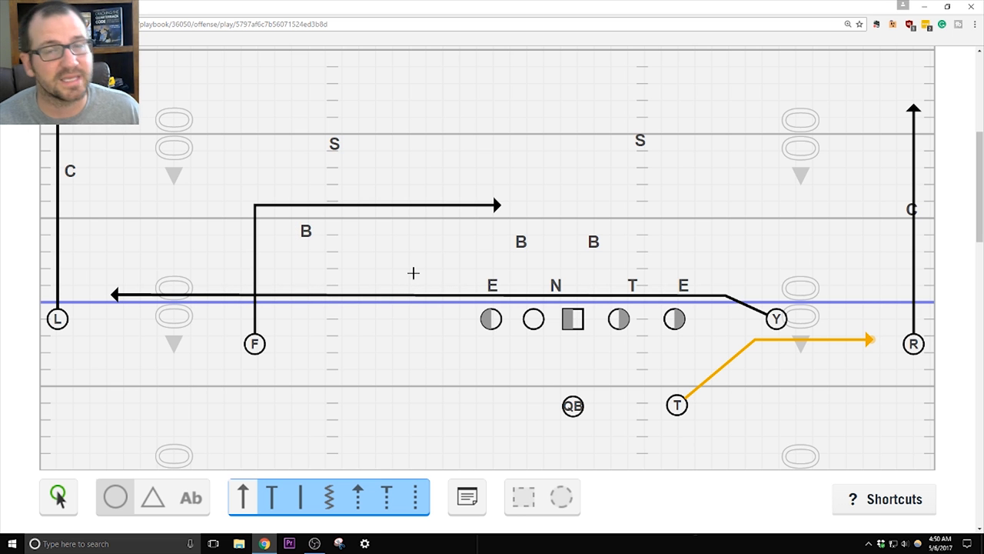
{"action": "mouse_move", "coordinate": [509, 376]}
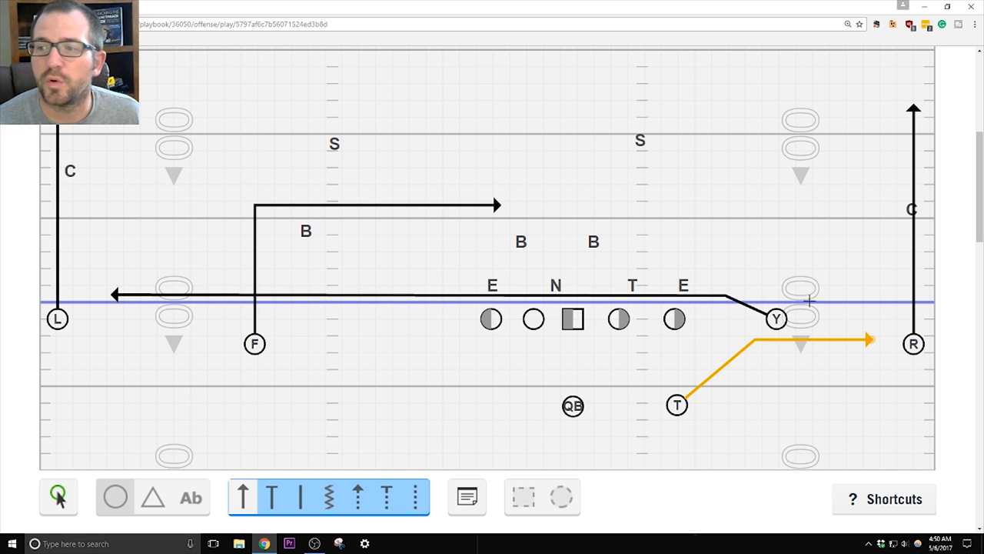
{"action": "left_click", "coordinate": [573, 405]}
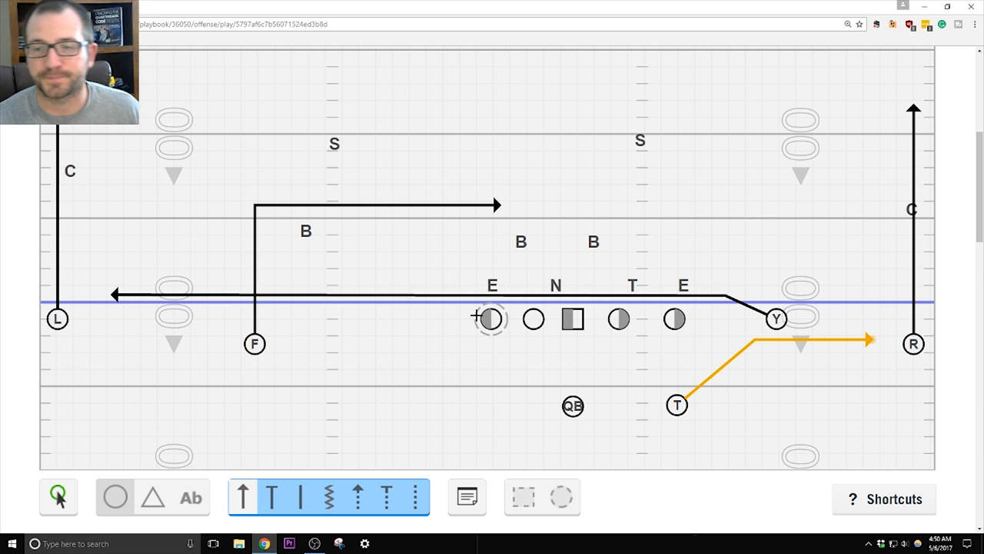
{"action": "mouse_move", "coordinate": [322, 270]}
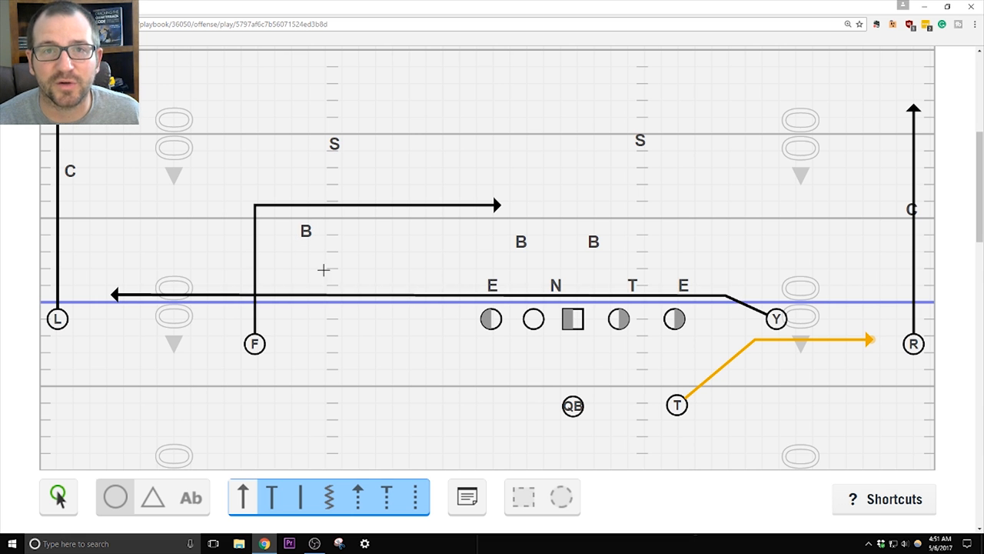
{"action": "mouse_move", "coordinate": [275, 216]}
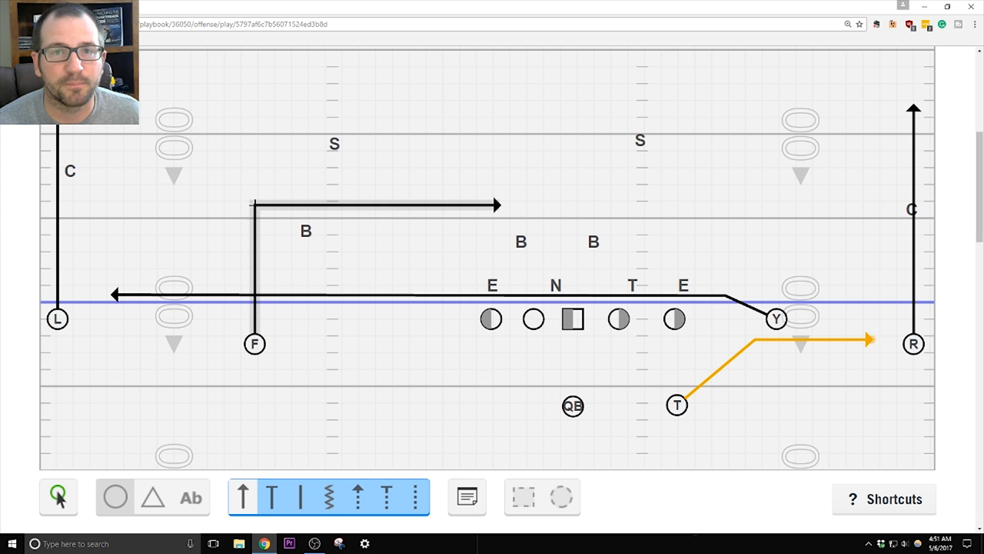
{"action": "mouse_move", "coordinate": [395, 203]}
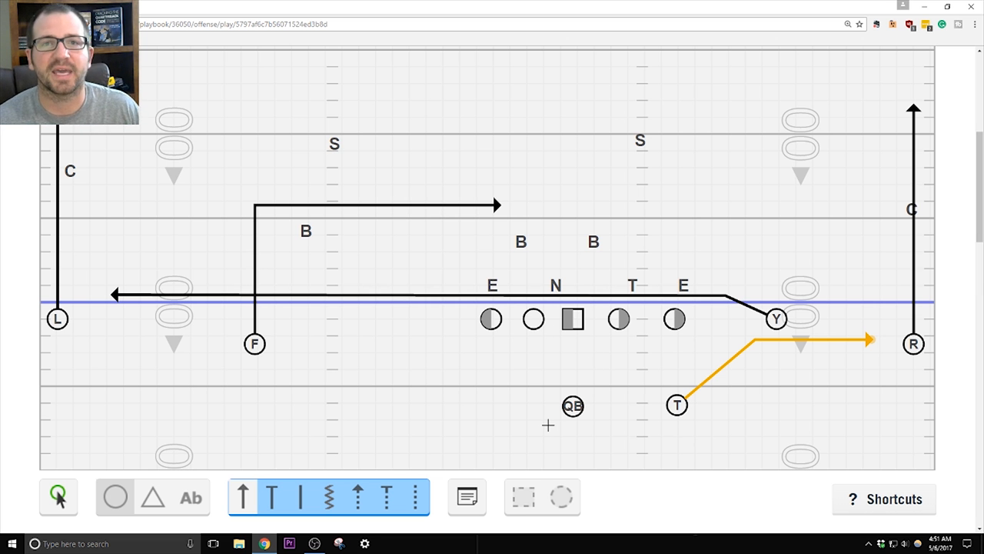
{"action": "mouse_move", "coordinate": [507, 222]}
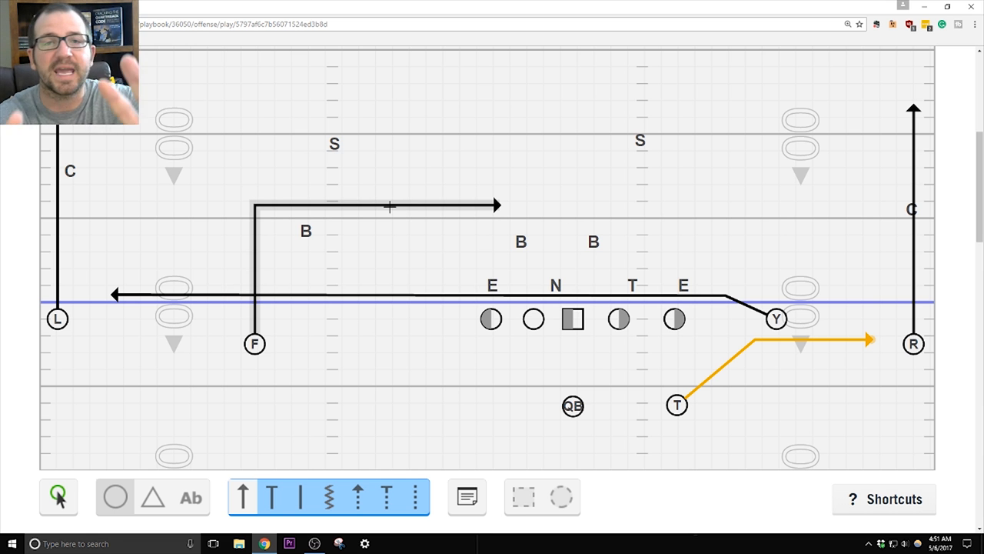
{"action": "mouse_move", "coordinate": [368, 226]}
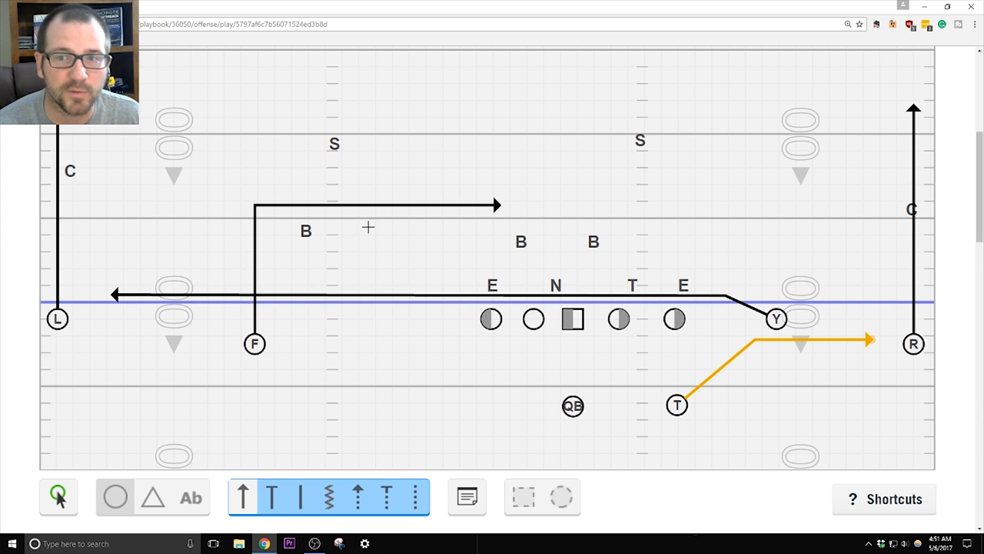
{"action": "mouse_move", "coordinate": [431, 199]}
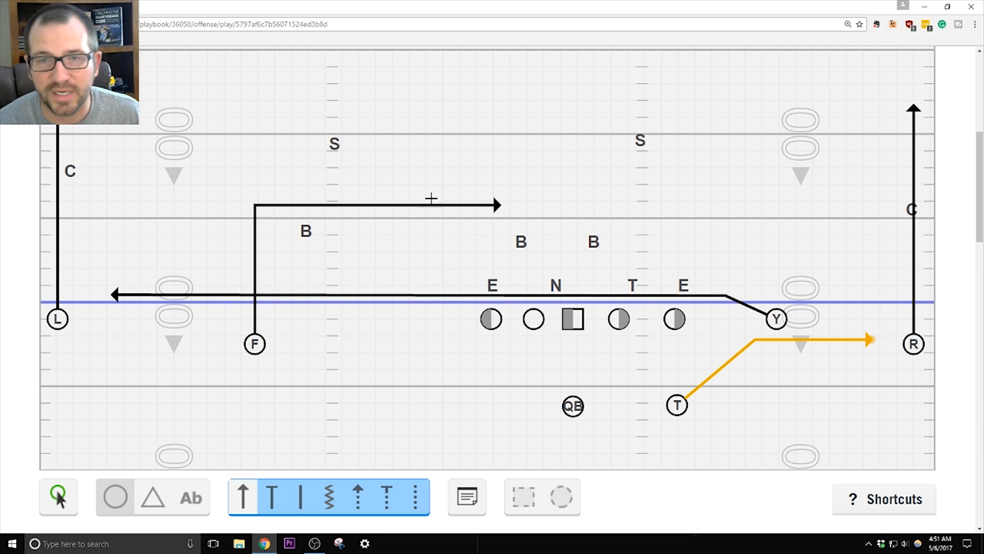
{"action": "mouse_move", "coordinate": [752, 370]}
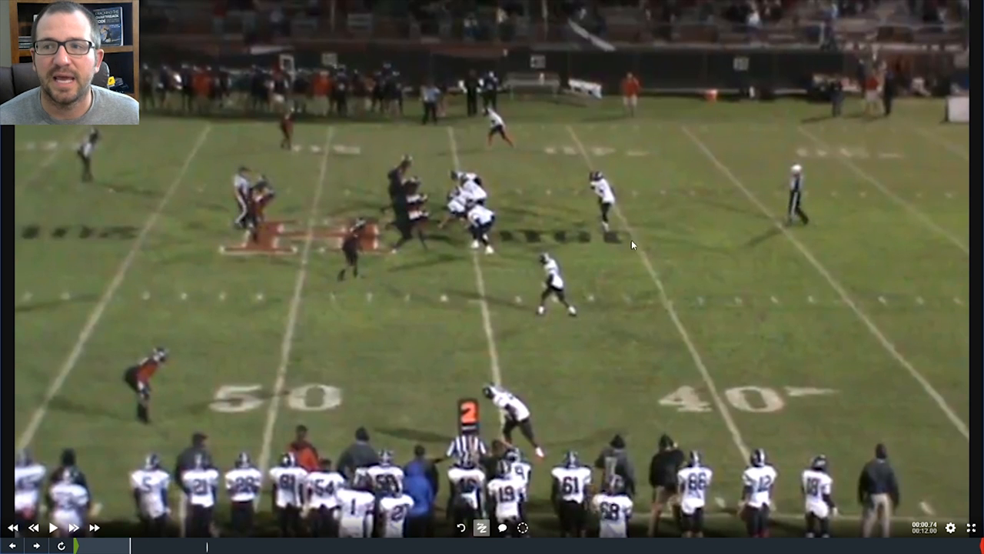
{"action": "mouse_move", "coordinate": [419, 325]}
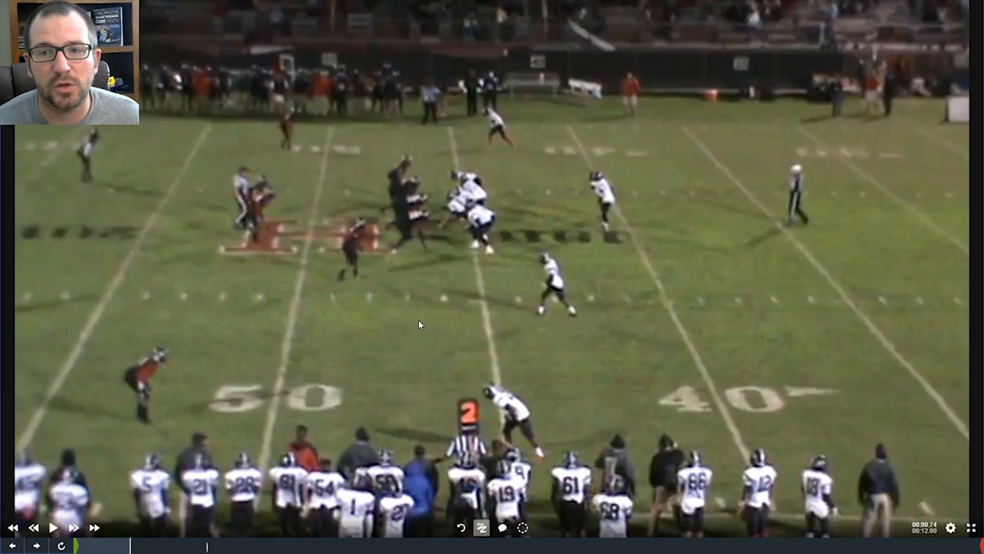
{"action": "mouse_move", "coordinate": [323, 315]}
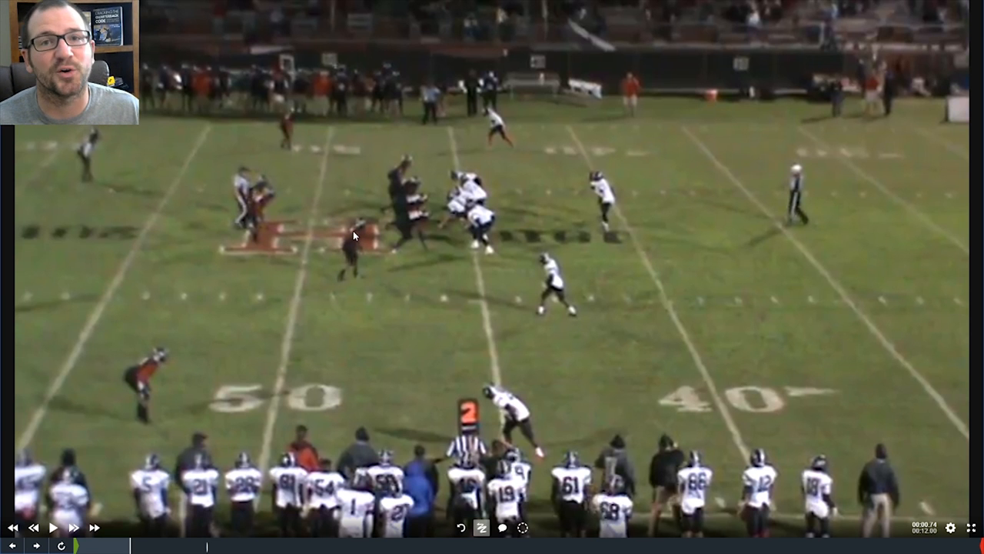
{"action": "mouse_move", "coordinate": [355, 252]}
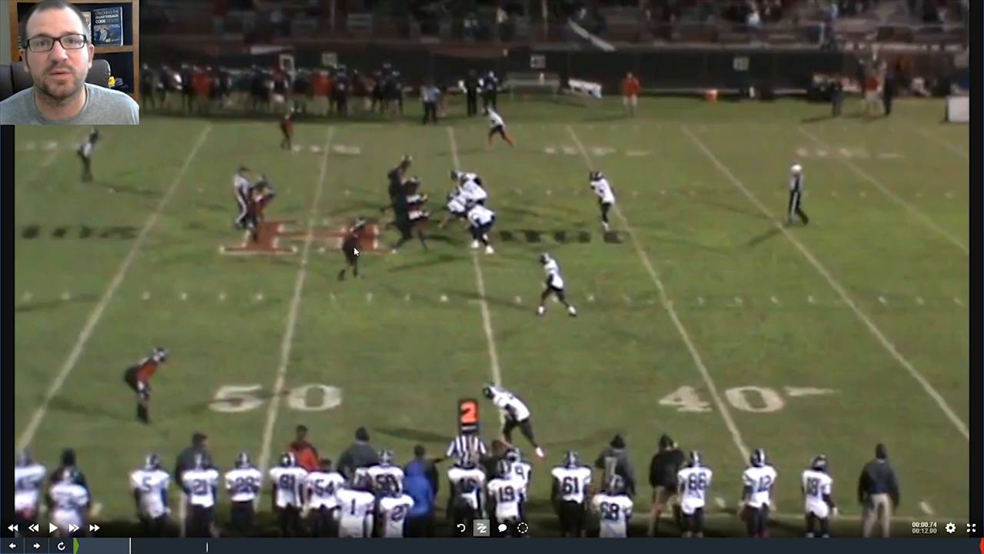
Step: Play the game film clip past the snap so the routes begin to develop
{"action": "left_click", "coordinate": [53, 527]}
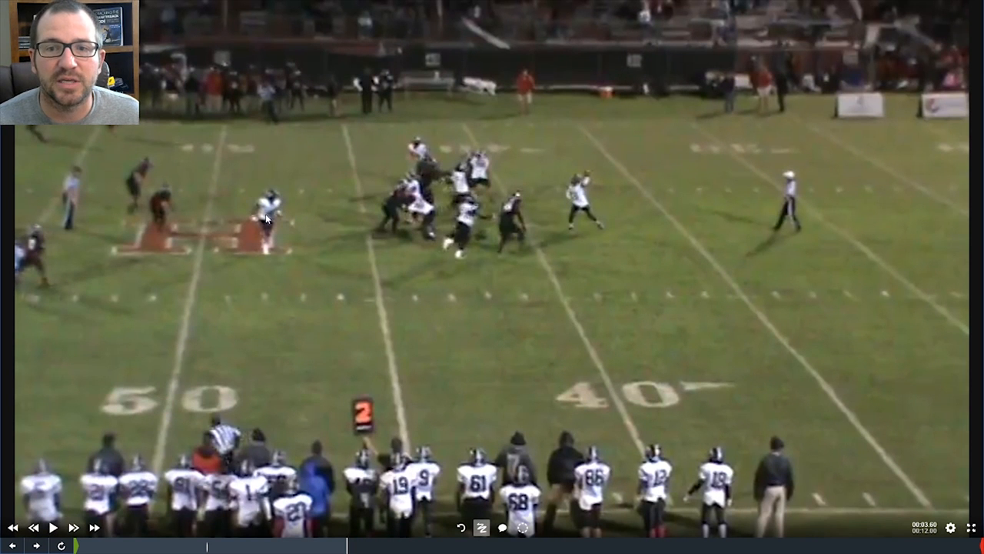
{"action": "mouse_move", "coordinate": [319, 269]}
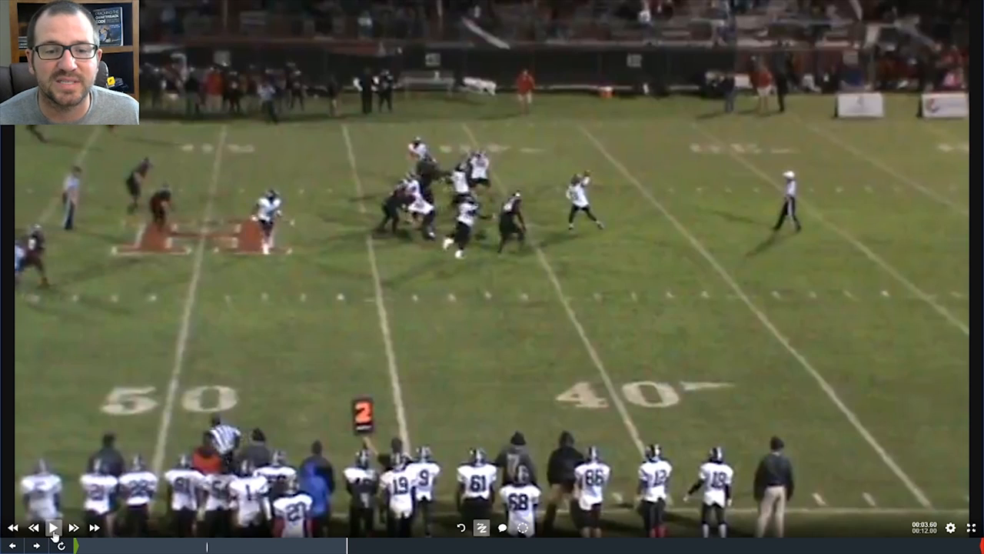
{"action": "left_click", "coordinate": [55, 527]}
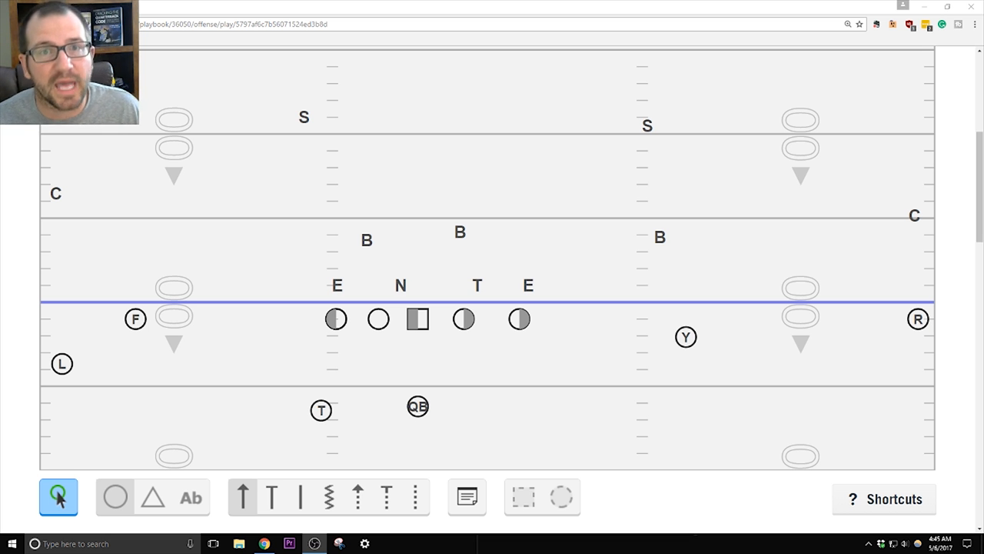
{"action": "mouse_move", "coordinate": [142, 253]}
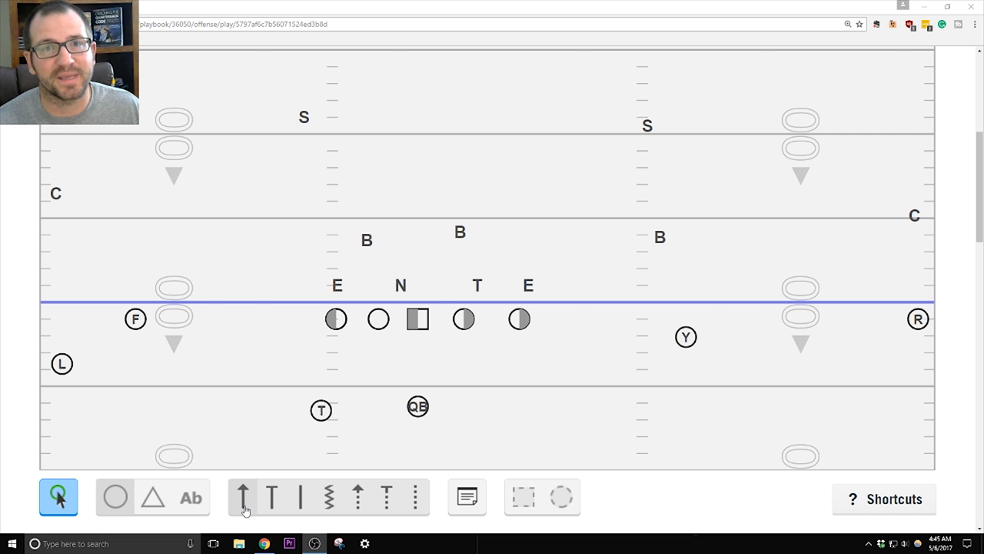
Step: With arrow routes selected, draw R's vertical go route upfield and select F to start its route
{"action": "left_click", "coordinate": [242, 495]}
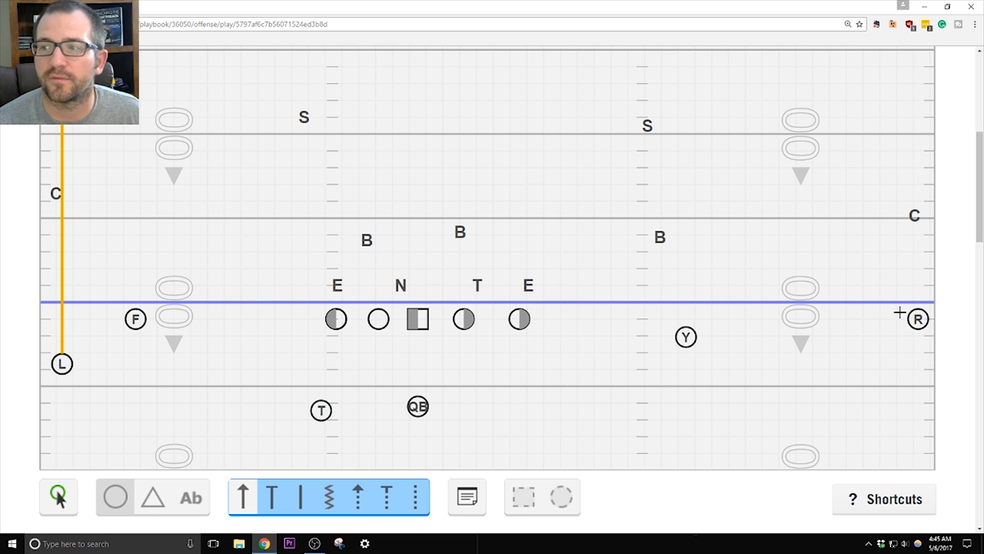
{"action": "left_click_drag", "start_coordinate": [918, 318], "coordinate": [915, 77]}
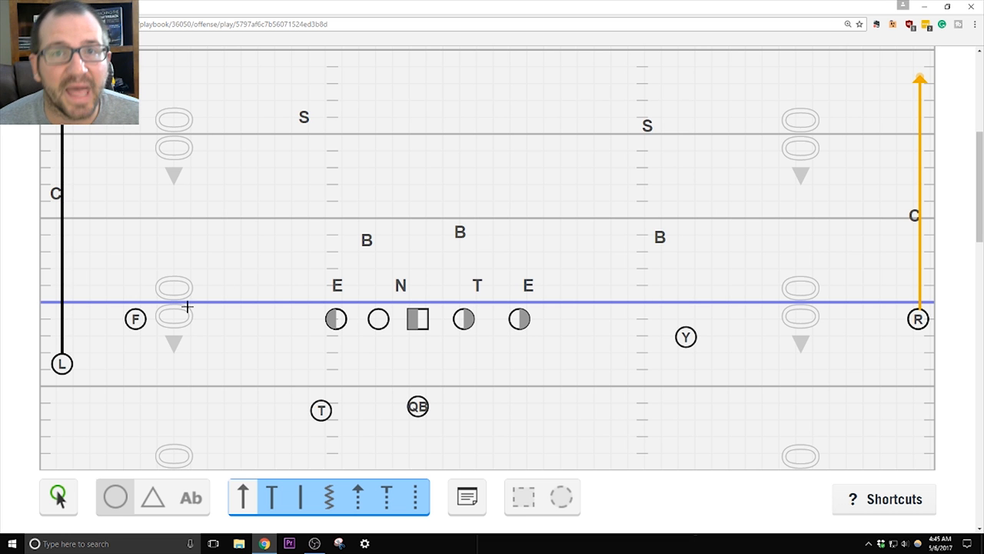
{"action": "left_click", "coordinate": [135, 318]}
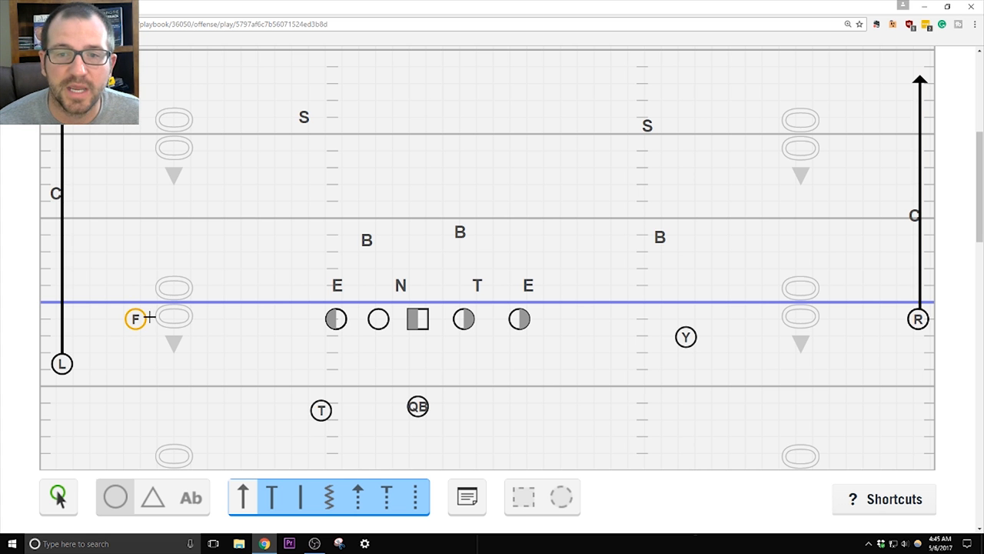
Step: Draw F's route angling up to the line then flat across to the right, and deselect it
{"action": "left_click_drag", "start_coordinate": [146, 317], "coordinate": [237, 293]}
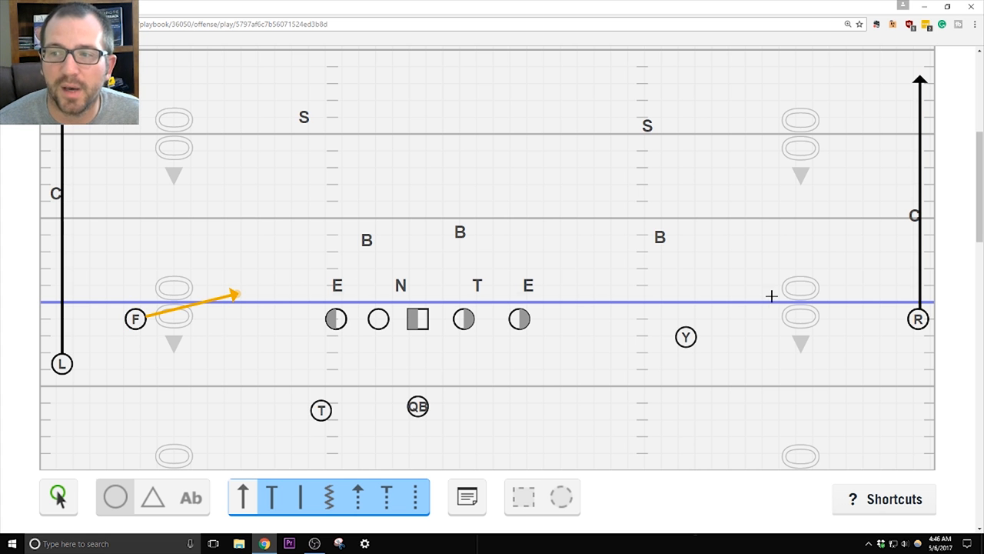
{"action": "left_click_drag", "start_coordinate": [235, 294], "coordinate": [769, 294]}
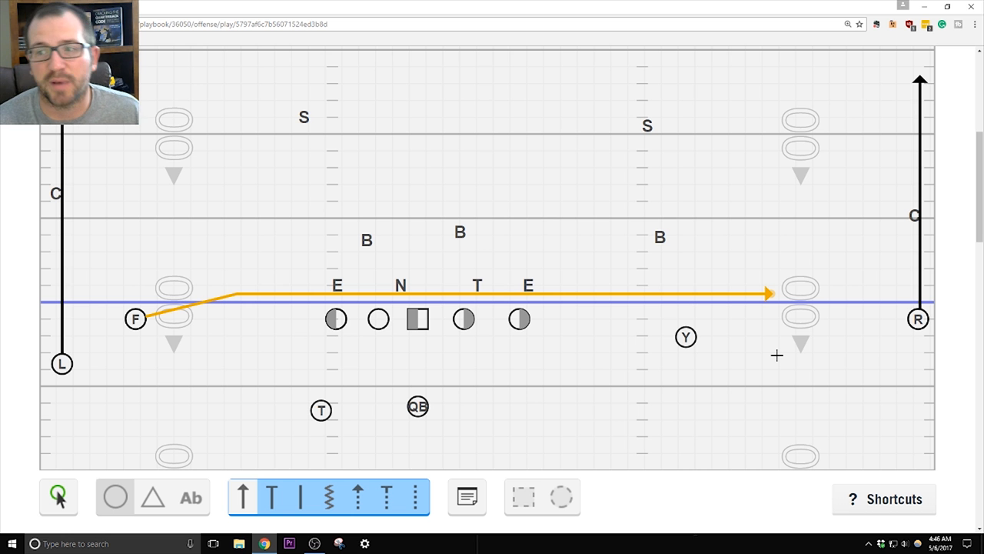
{"action": "left_click", "coordinate": [685, 337]}
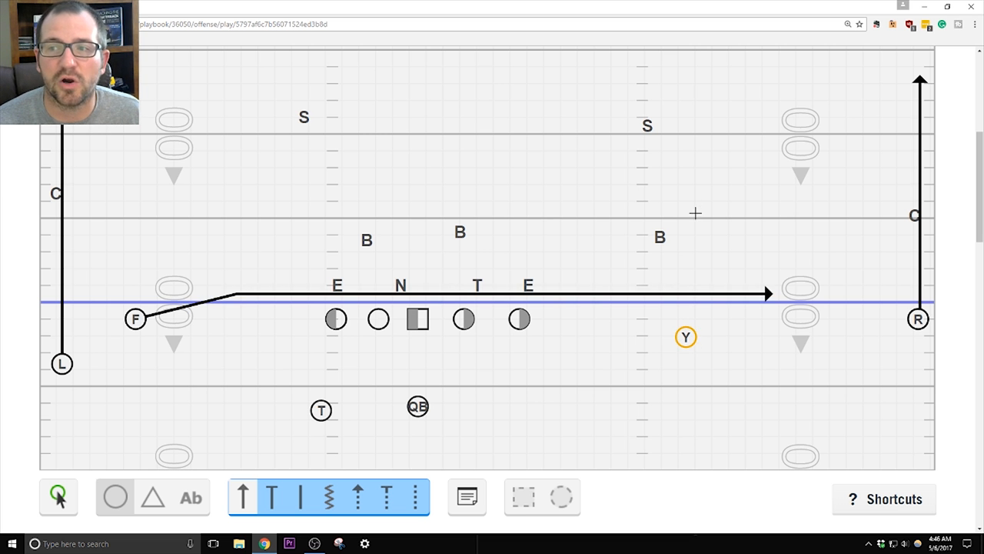
Step: Draw Y's route straight upfield then breaking left across the middle
{"action": "left_click_drag", "start_coordinate": [685, 337], "coordinate": [407, 196]}
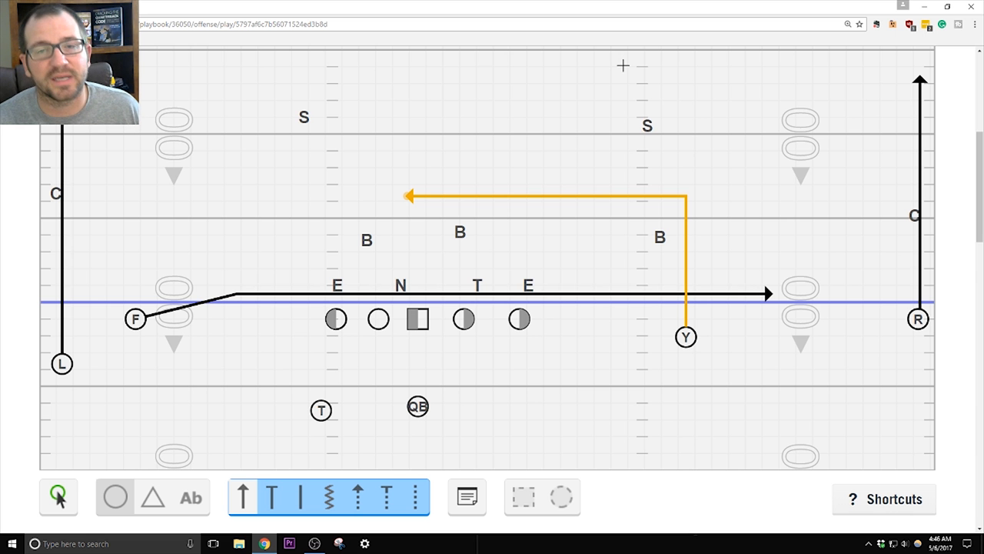
{"action": "mouse_move", "coordinate": [297, 428]}
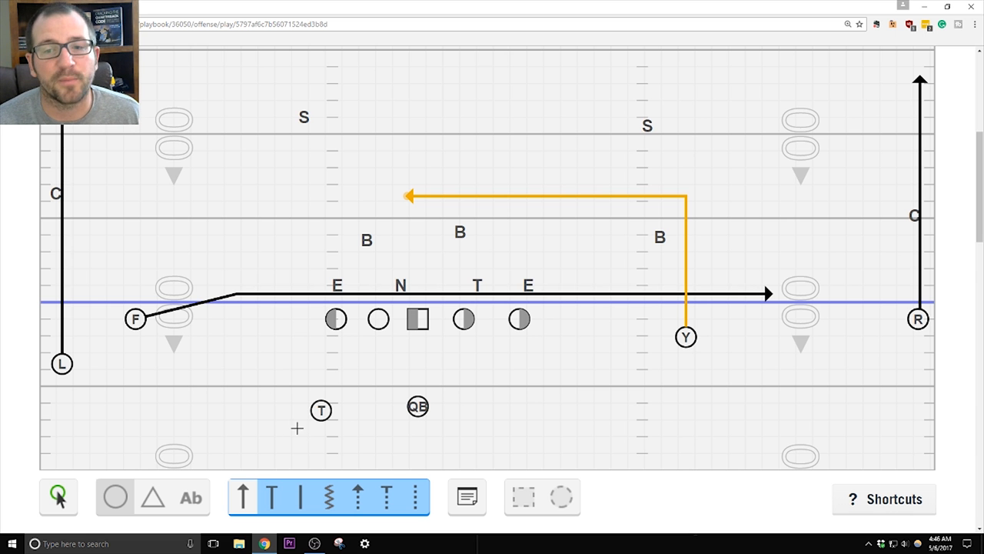
Step: Draw T's route angling up past F then flattening toward the left sideline
{"action": "left_click_drag", "start_coordinate": [321, 410], "coordinate": [194, 333]}
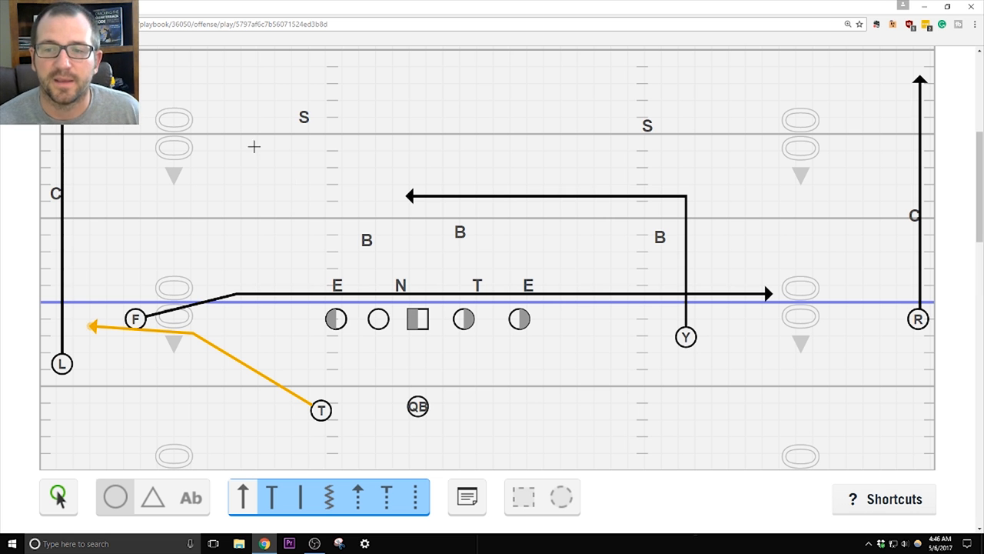
{"action": "mouse_move", "coordinate": [637, 277]}
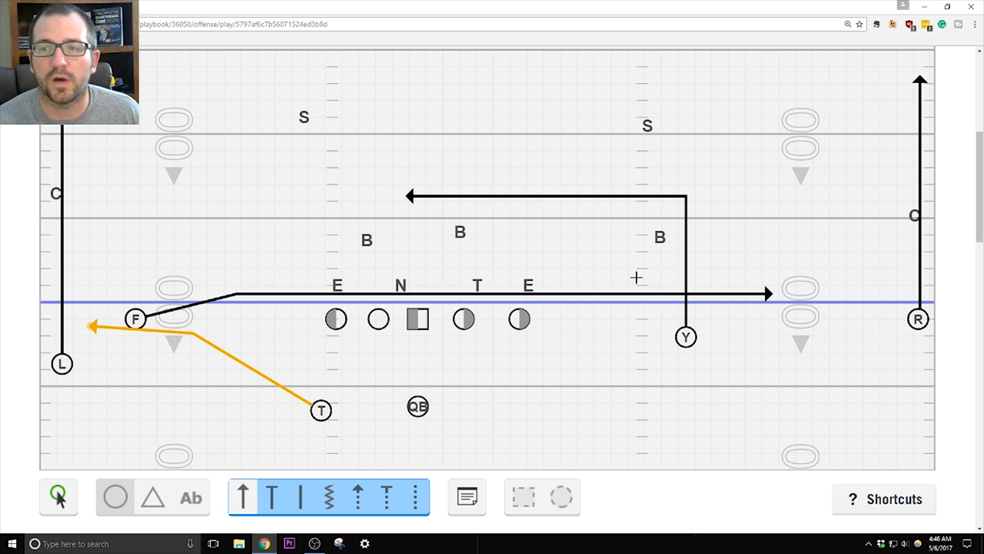
{"action": "mouse_move", "coordinate": [651, 249]}
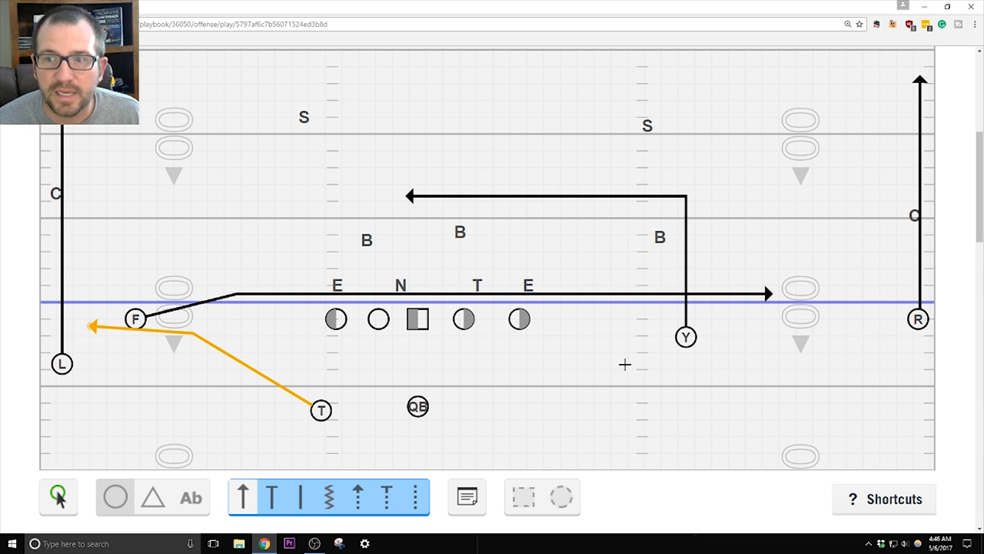
{"action": "mouse_move", "coordinate": [605, 239]}
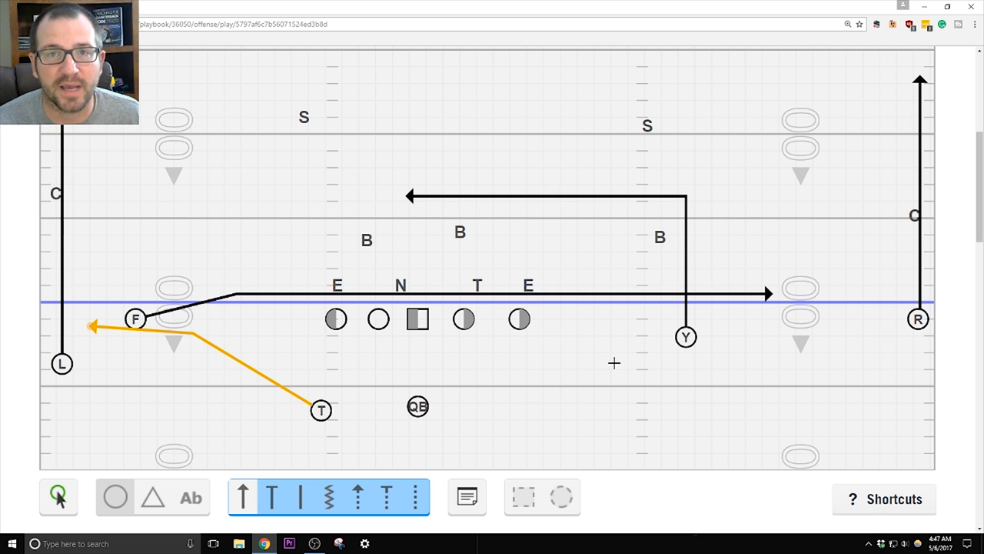
{"action": "mouse_move", "coordinate": [557, 161]}
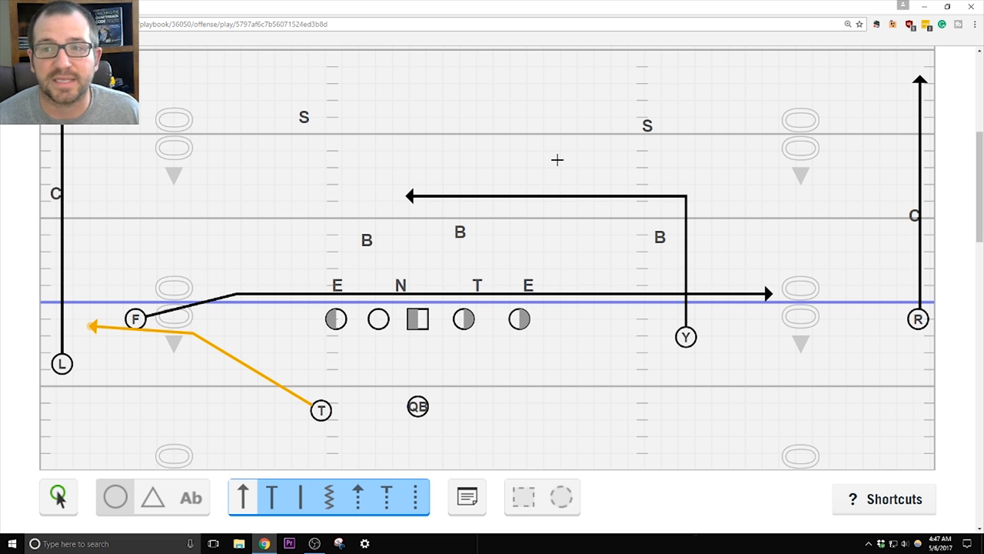
{"action": "mouse_move", "coordinate": [321, 232]}
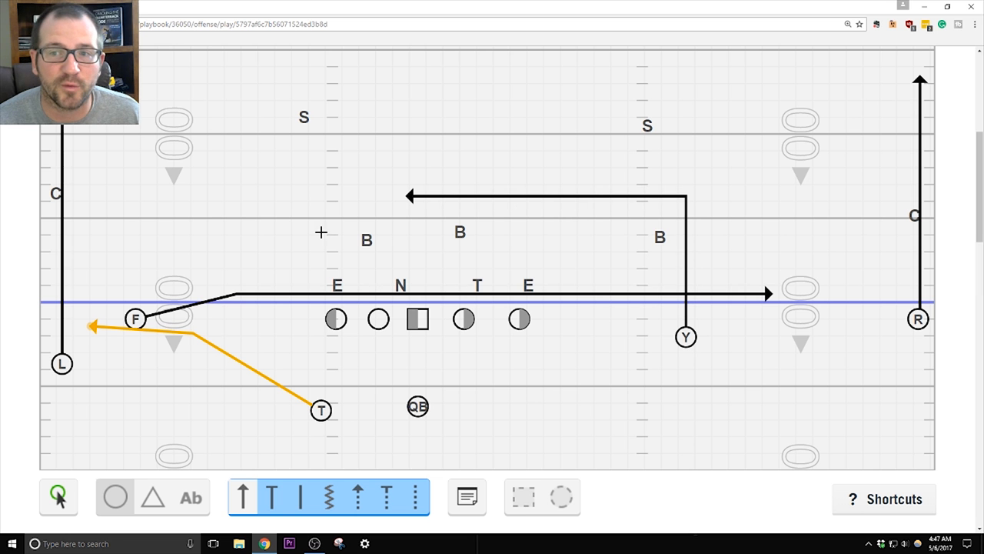
{"action": "mouse_move", "coordinate": [311, 215]}
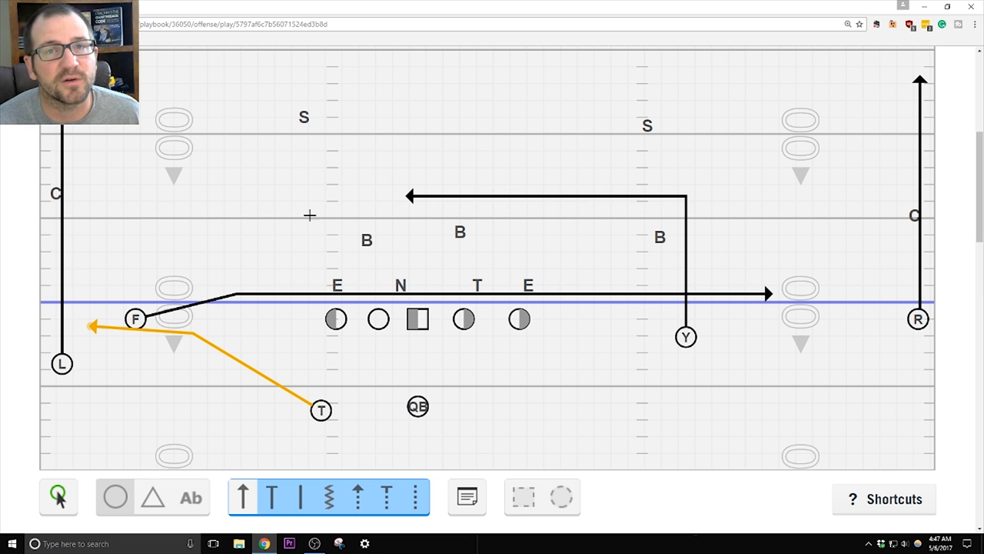
{"action": "mouse_move", "coordinate": [315, 217]}
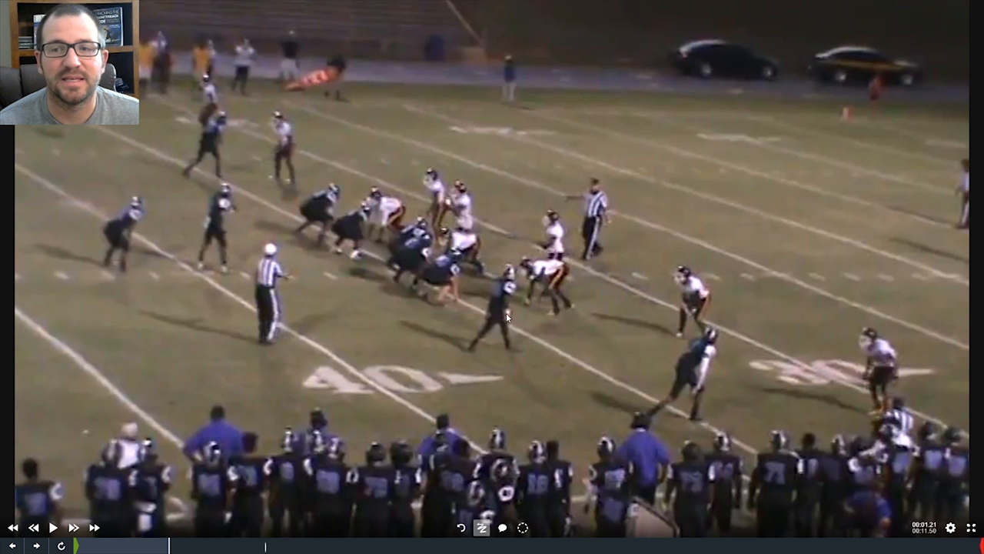
{"action": "mouse_move", "coordinate": [493, 291]}
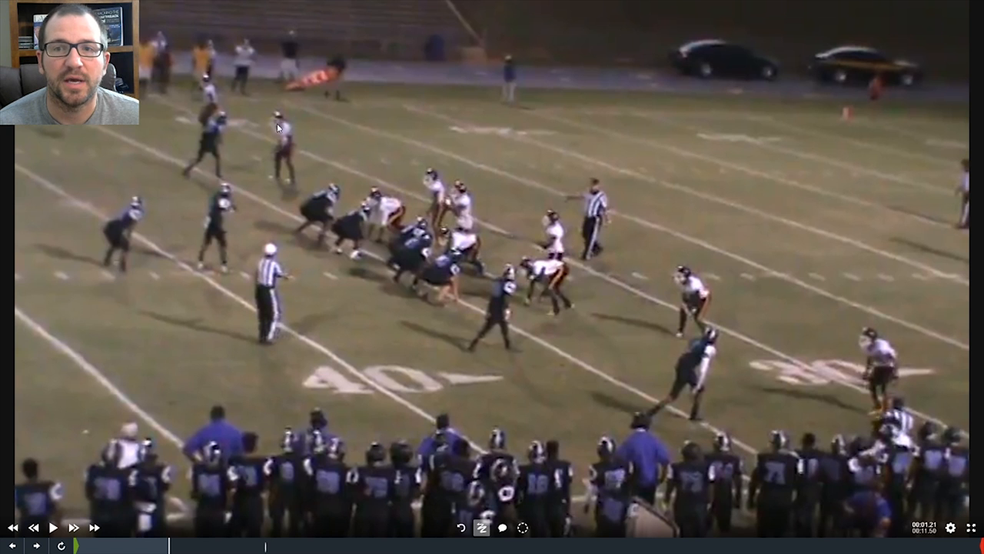
{"action": "mouse_move", "coordinate": [229, 141]}
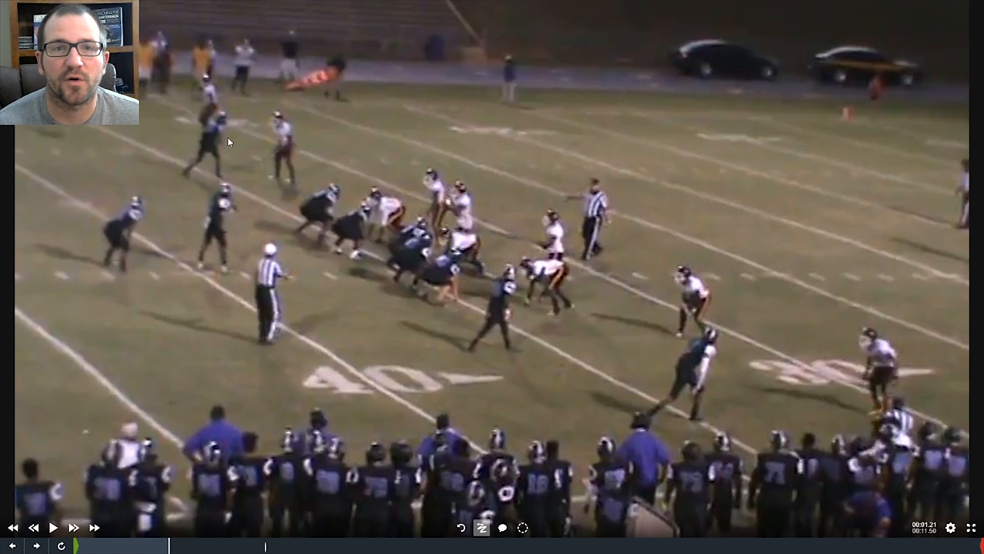
{"action": "mouse_move", "coordinate": [571, 477]}
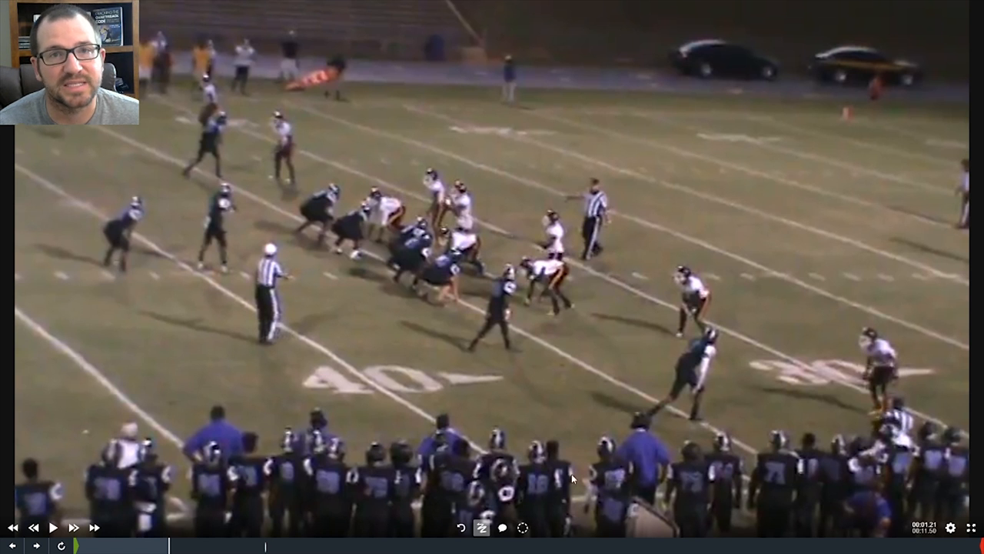
{"action": "mouse_move", "coordinate": [282, 159]}
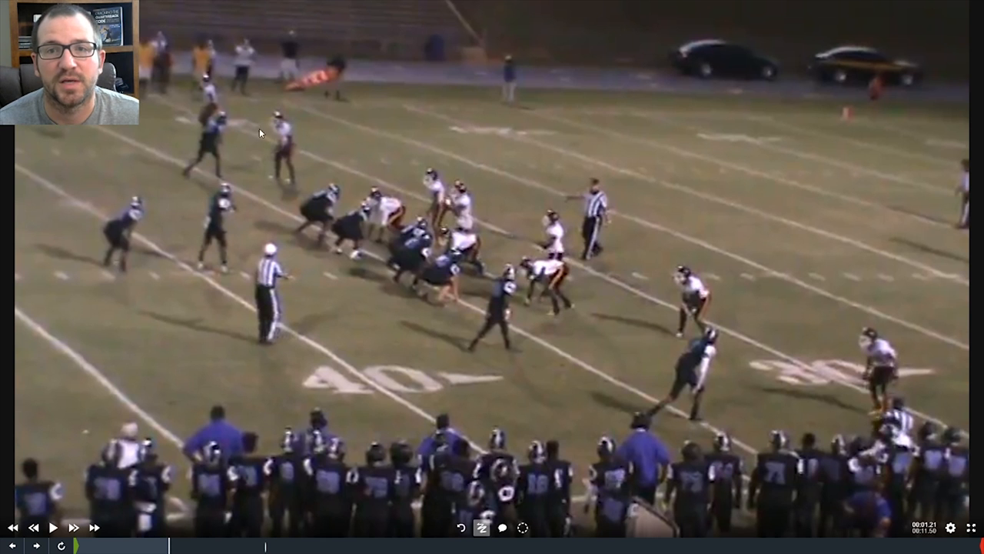
{"action": "mouse_move", "coordinate": [246, 293]}
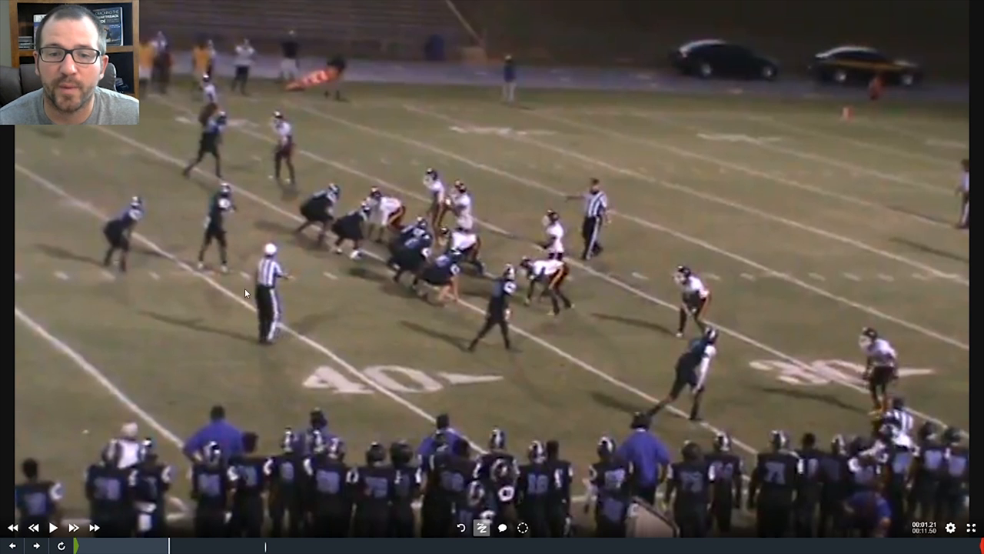
{"action": "mouse_move", "coordinate": [578, 291]}
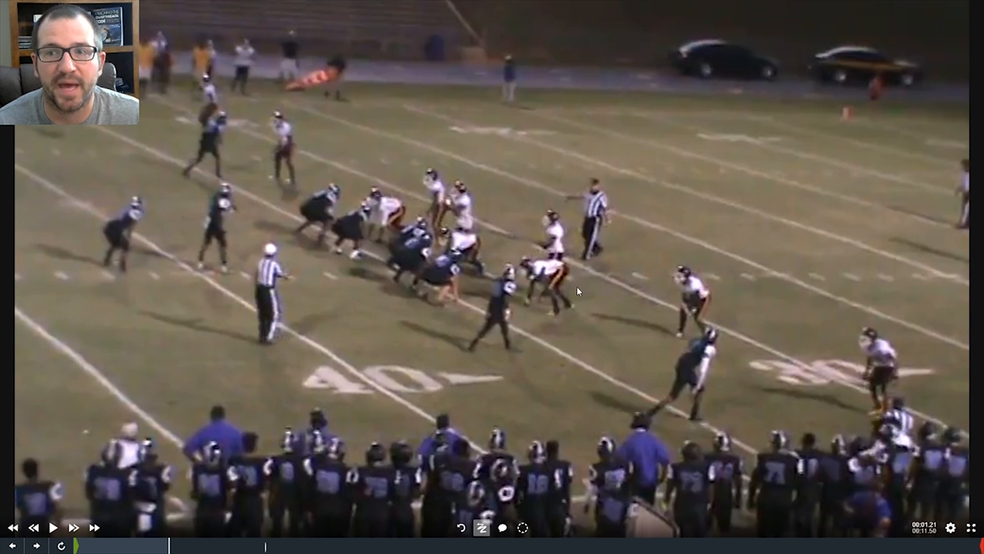
{"action": "mouse_move", "coordinate": [401, 227]}
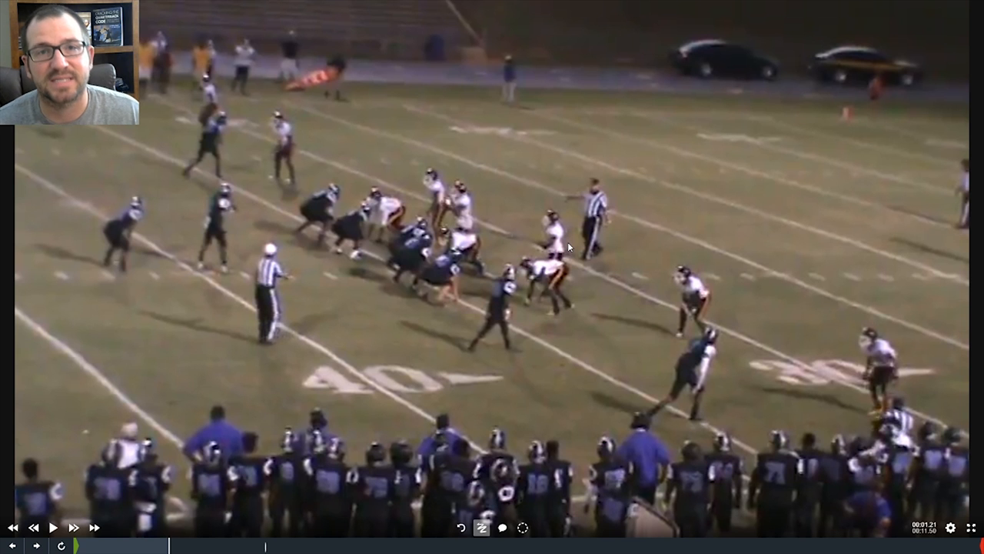
{"action": "mouse_move", "coordinate": [65, 507]}
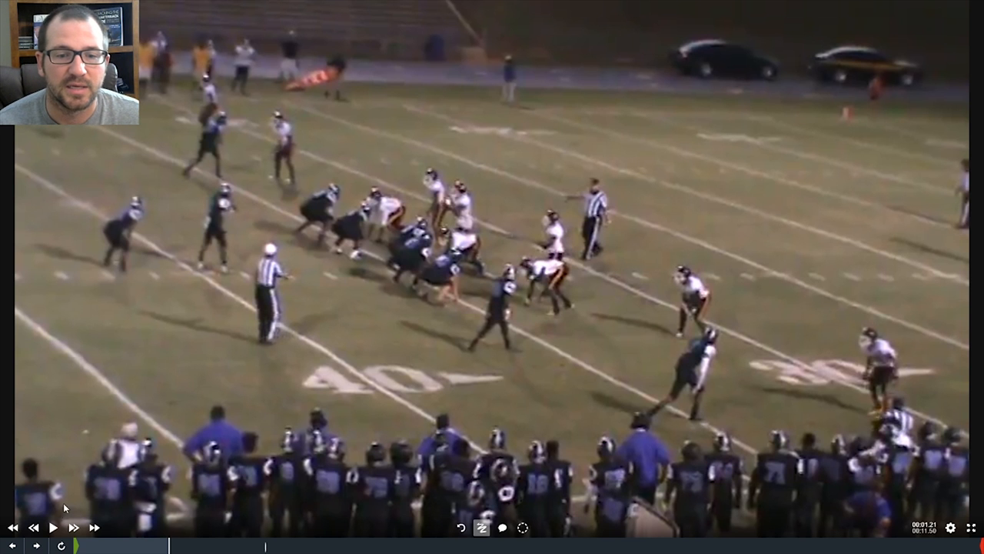
Step: Advance the Hudl game film past the snap and play the later play
{"action": "left_click", "coordinate": [53, 527]}
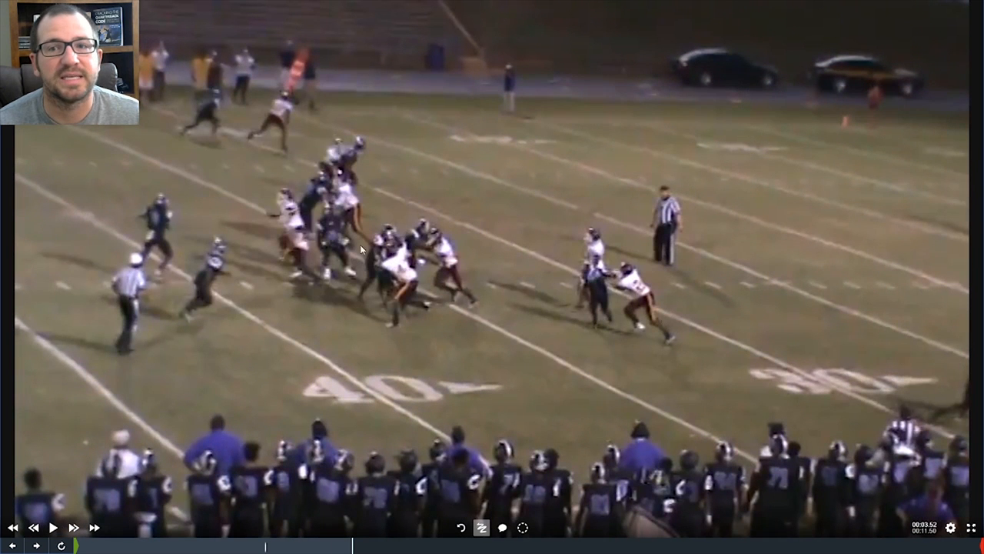
{"action": "mouse_move", "coordinate": [340, 152]}
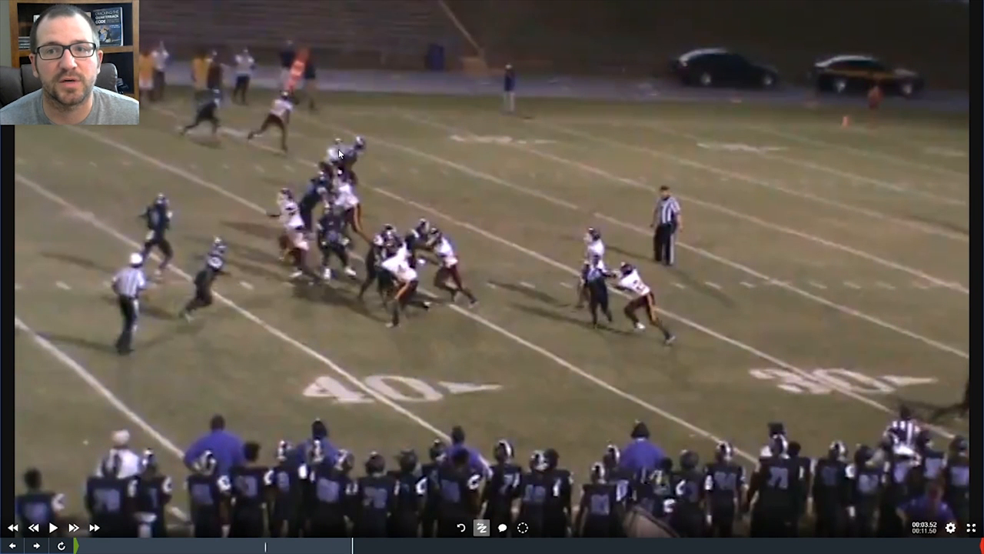
{"action": "mouse_move", "coordinate": [578, 289]}
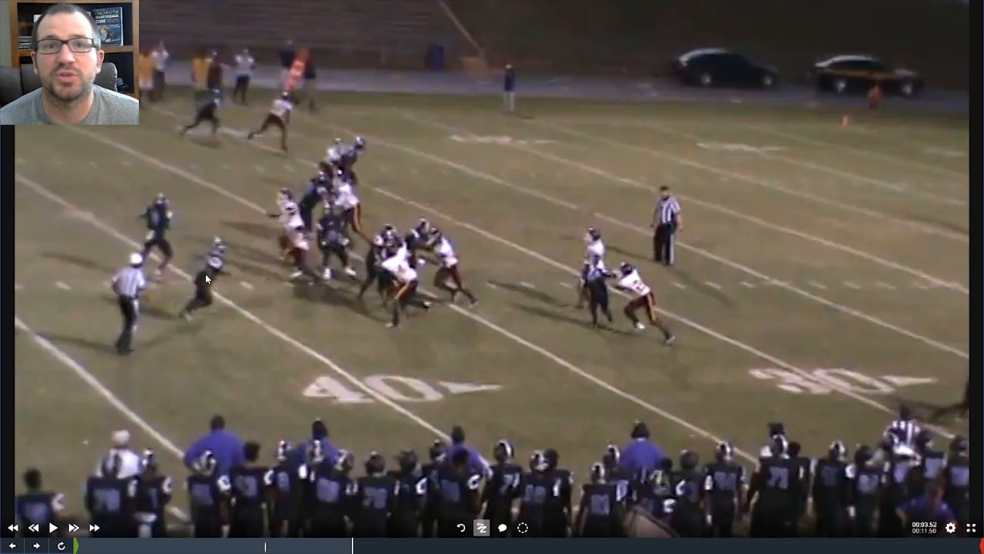
{"action": "left_click", "coordinate": [52, 527]}
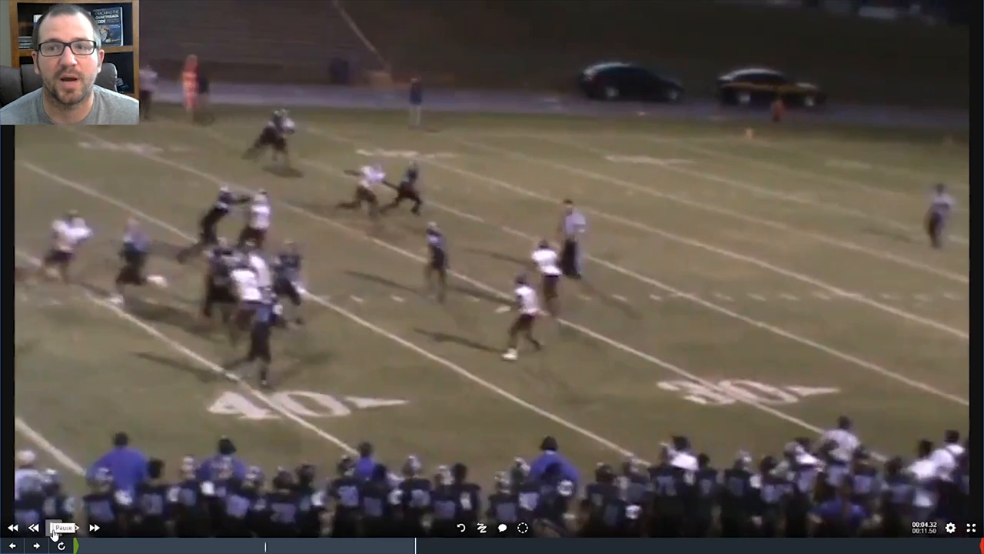